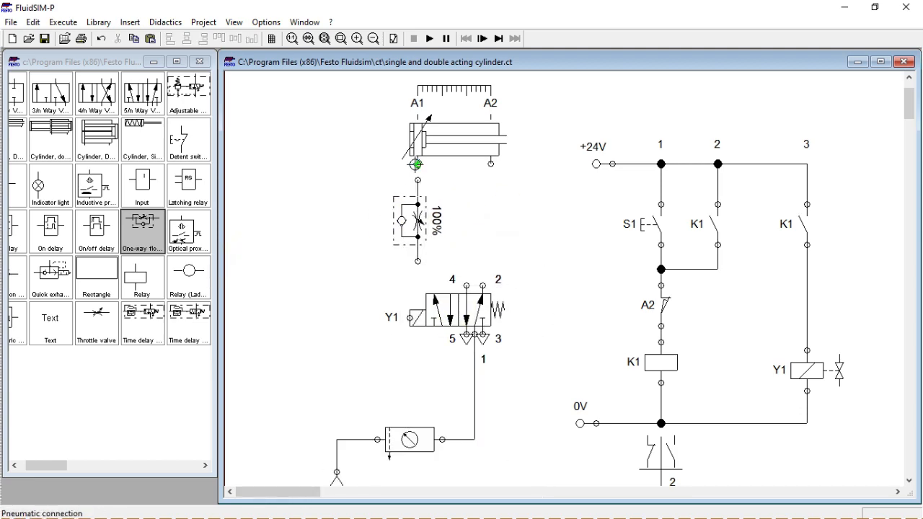
Connect the flow control valves on the A1 and A2 lines at 50% opening and run the simulation
drag(417, 164, 483, 280)
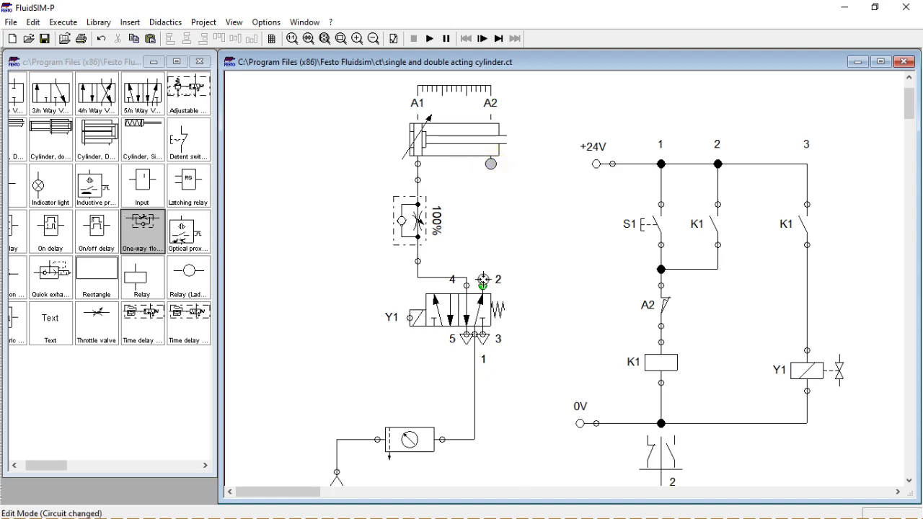
double_click(416, 222)
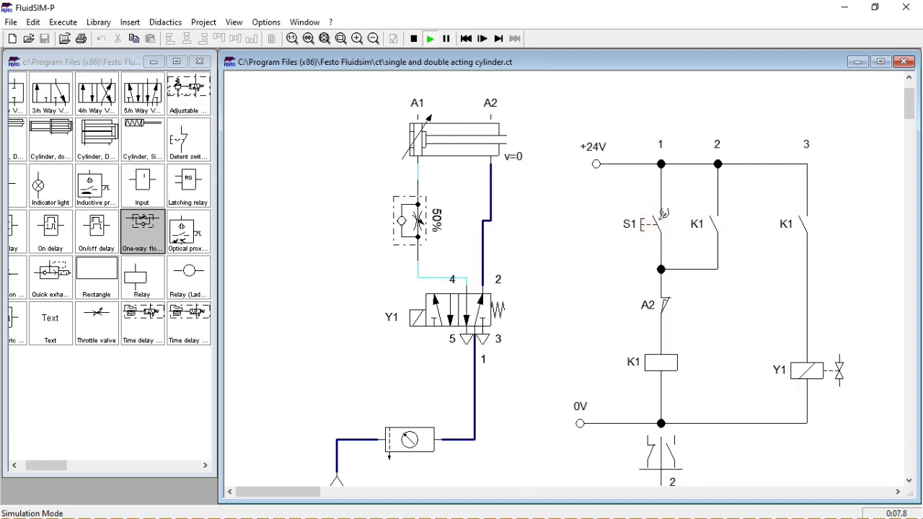
click(413, 38)
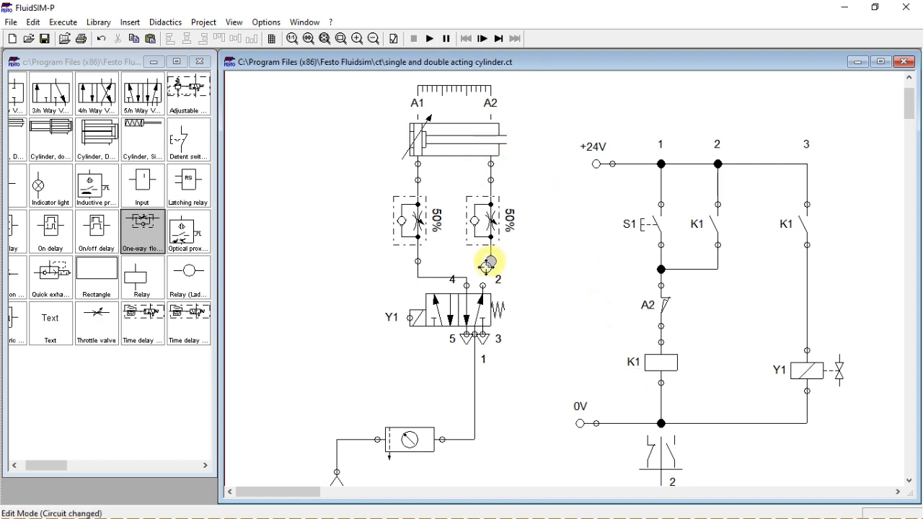
click(430, 37)
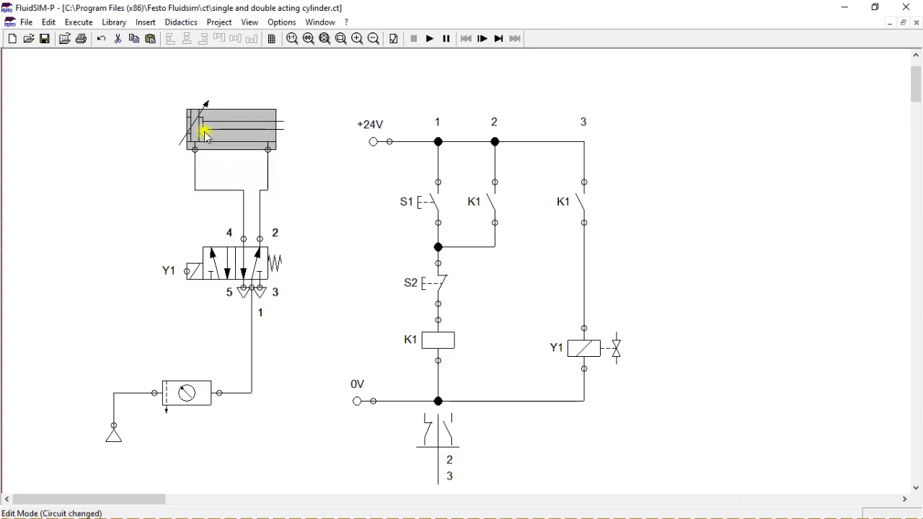
Add a distance rule to the cylinder with mark A1 at 0 mm and A2 at 100 mm
double_click(204, 133)
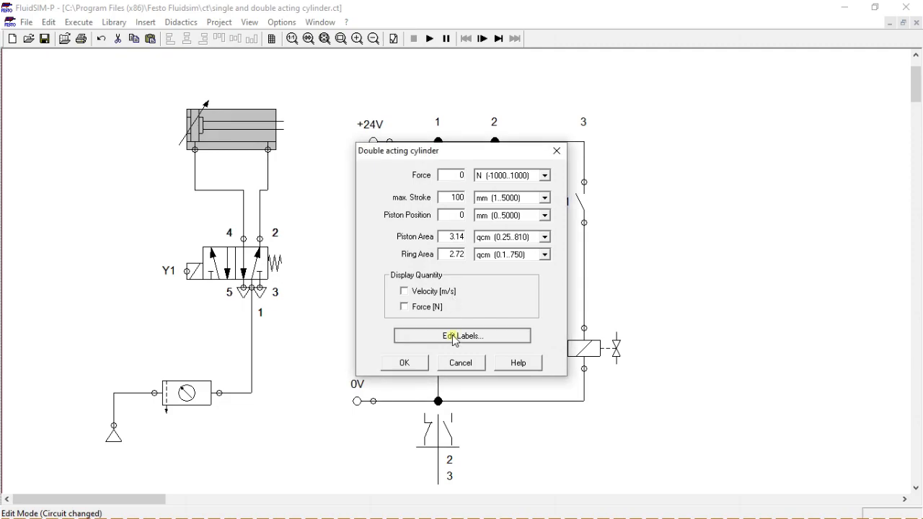
click(462, 334)
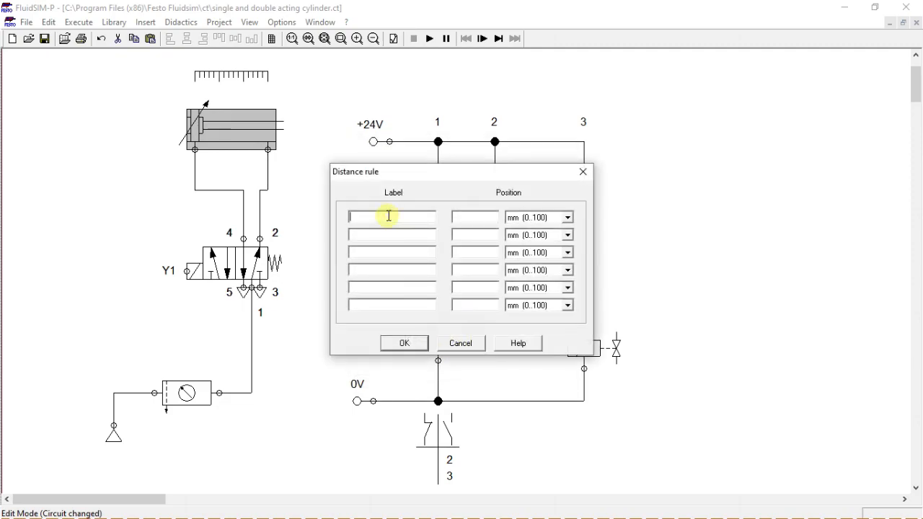
text(A1)
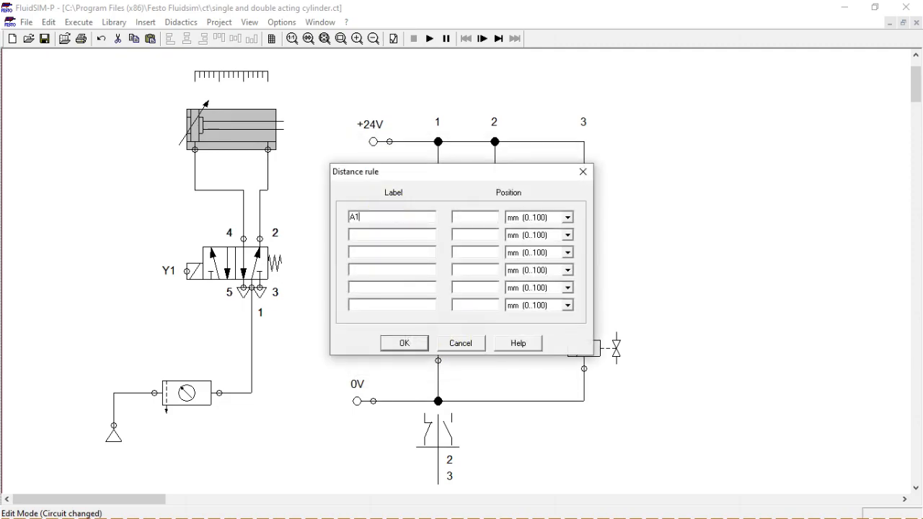
click(473, 216)
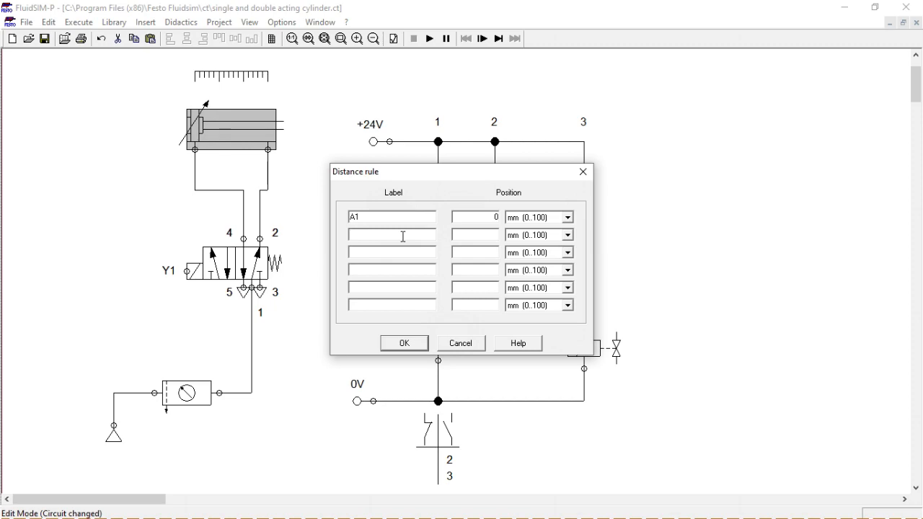
text(A2)
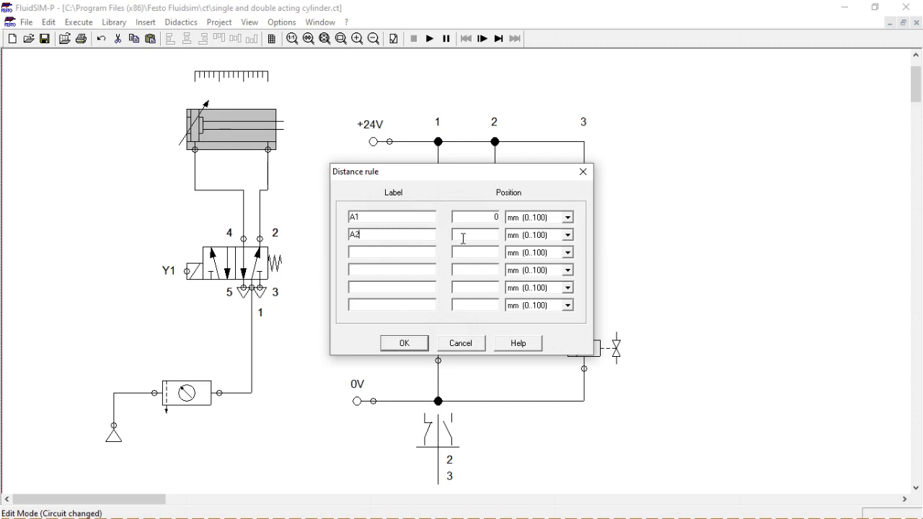
text(100)
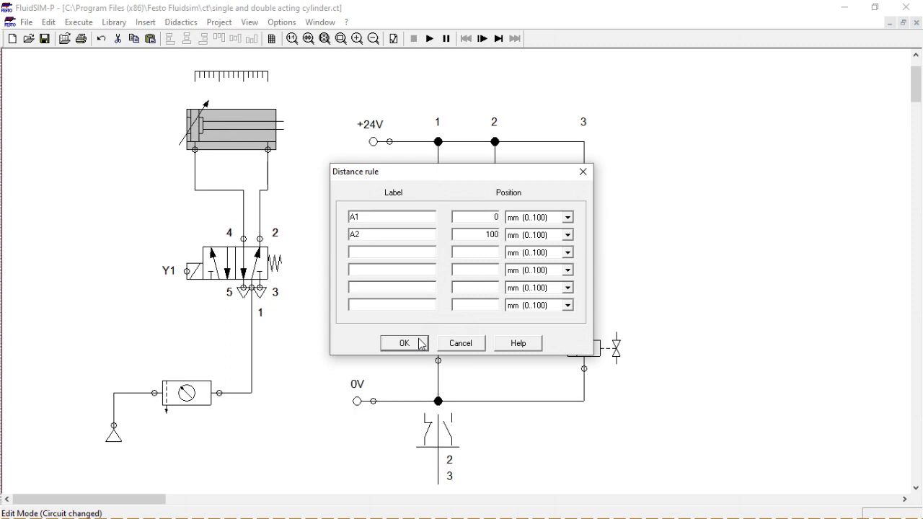
click(404, 344)
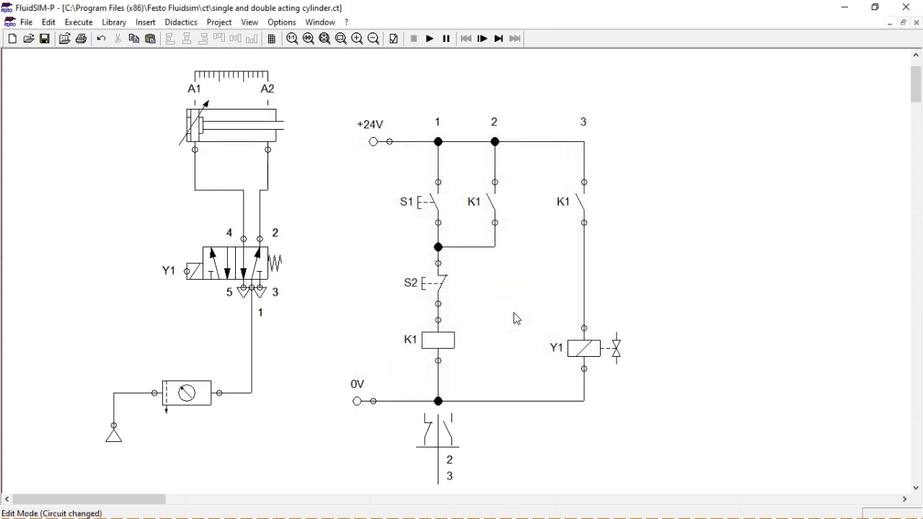
mouse_move(440, 291)
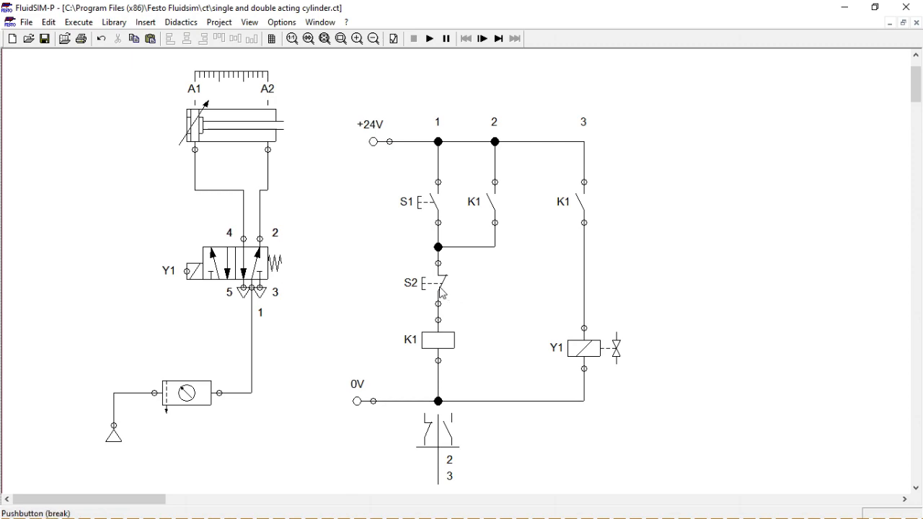
Delete pushbutton S2 from the K1 rung and arrange the circuit window beside the library
click(436, 283)
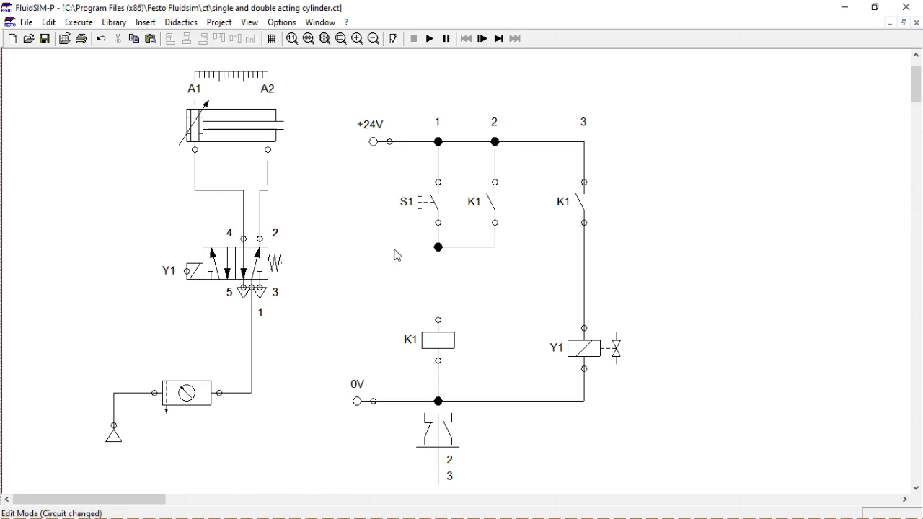
click(890, 23)
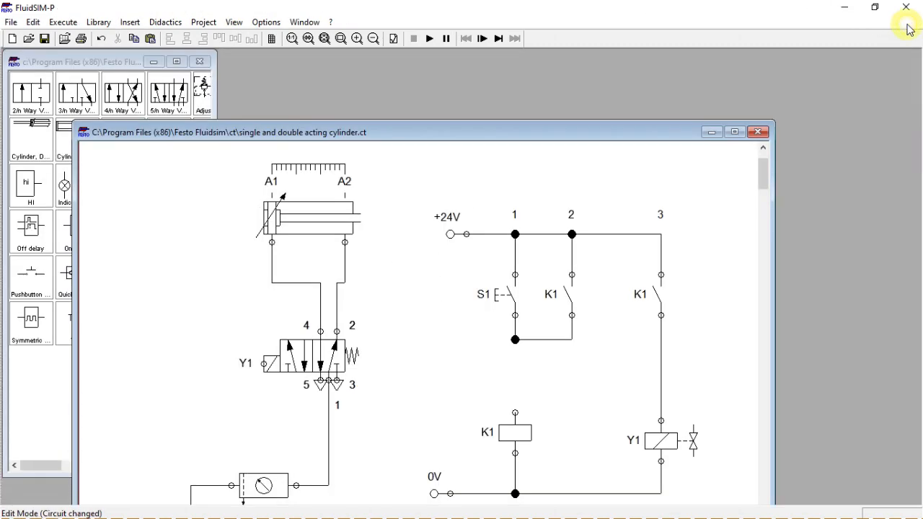
click(734, 131)
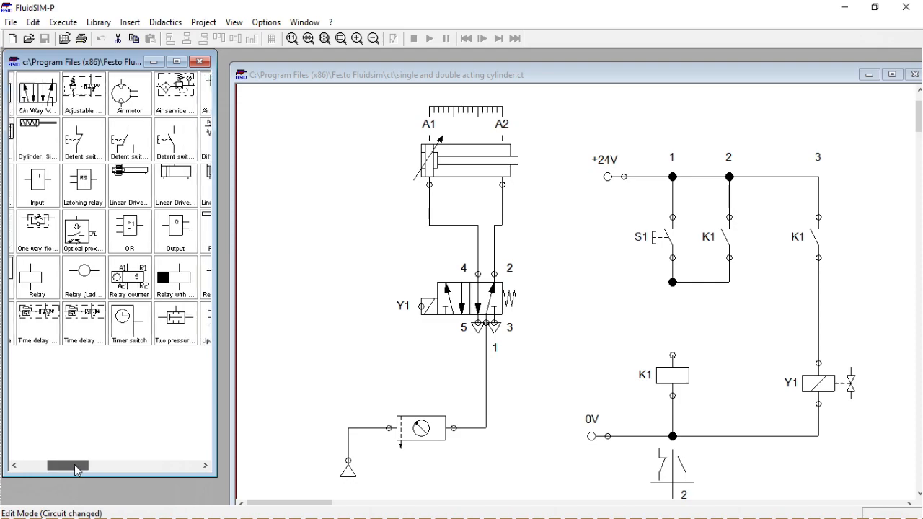
Place a break switch from the library into the K1 rung between S1 and coil K1
drag(69, 466, 109, 466)
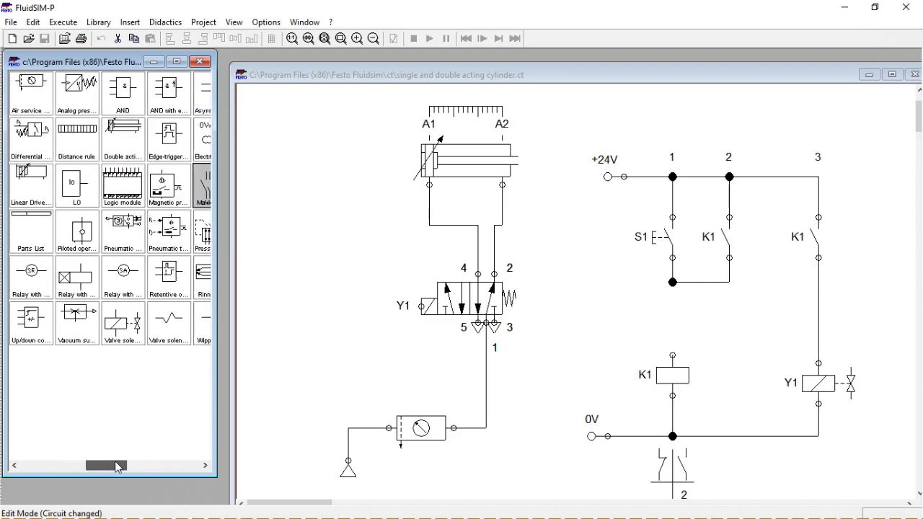
scroll(right, 3)
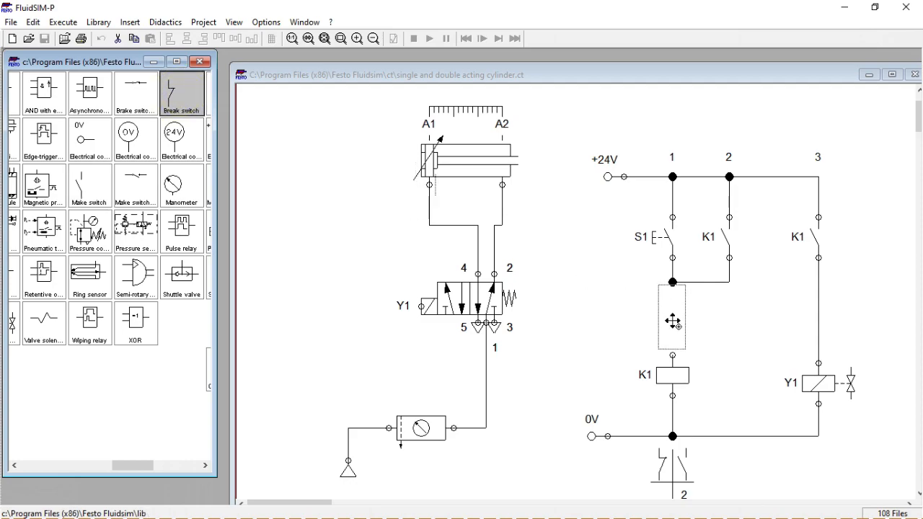
click(671, 316)
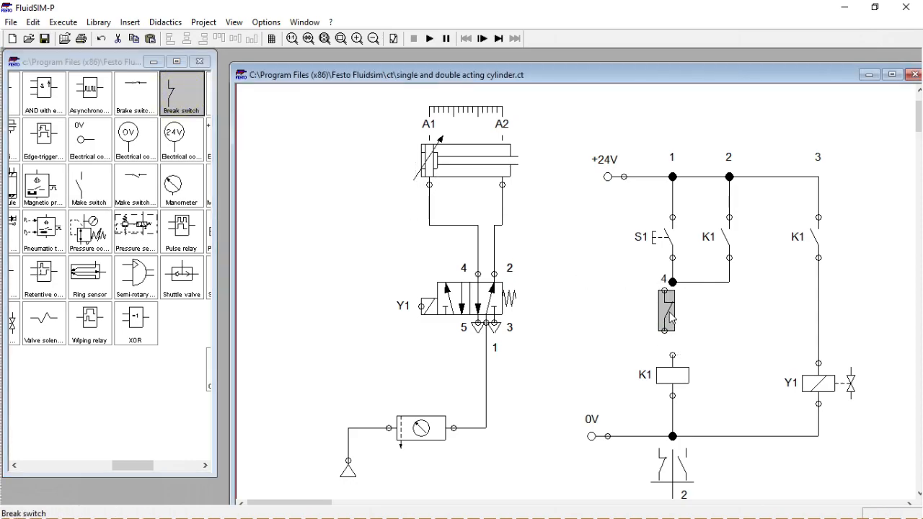
drag(667, 303, 675, 325)
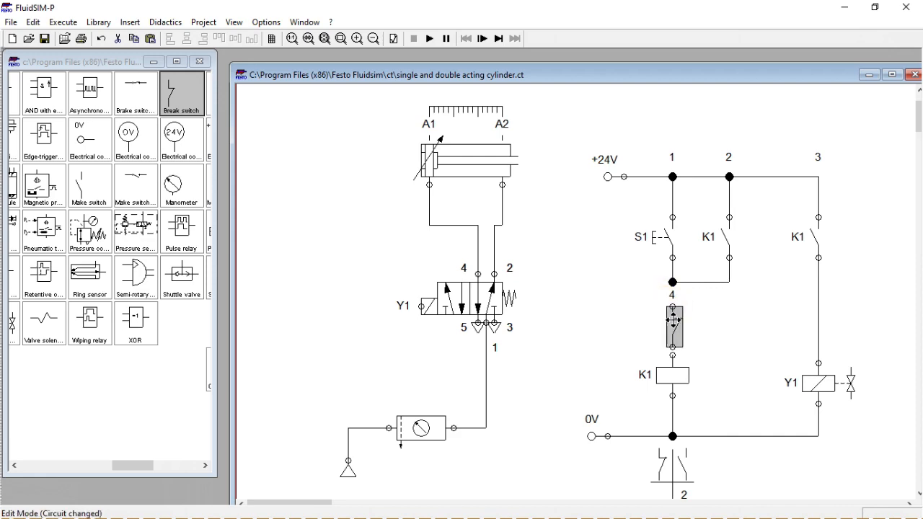
click(675, 324)
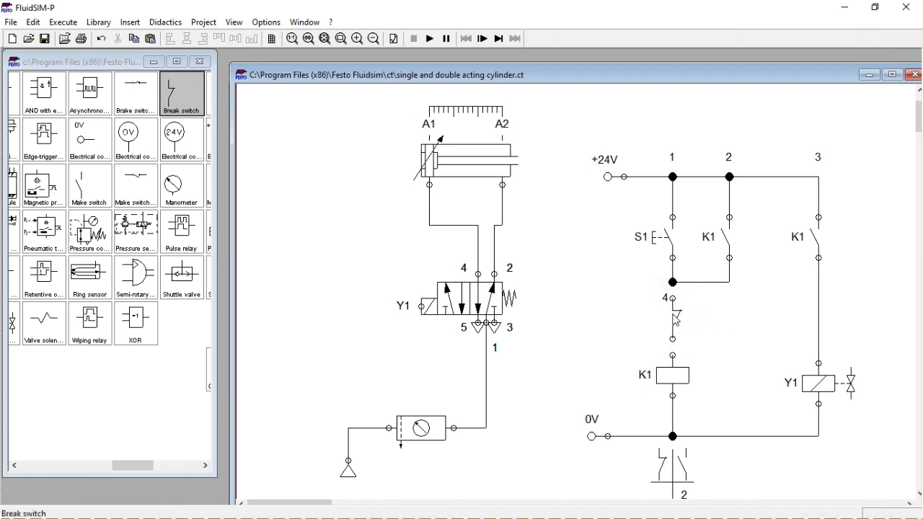
Label the break switch A2, connect it to the rung junction and start the simulation
double_click(675, 317)
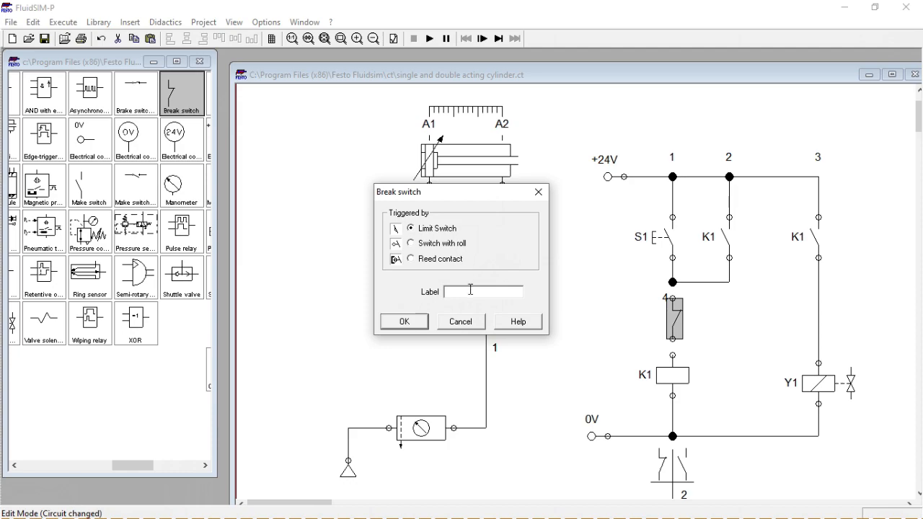
text(A)
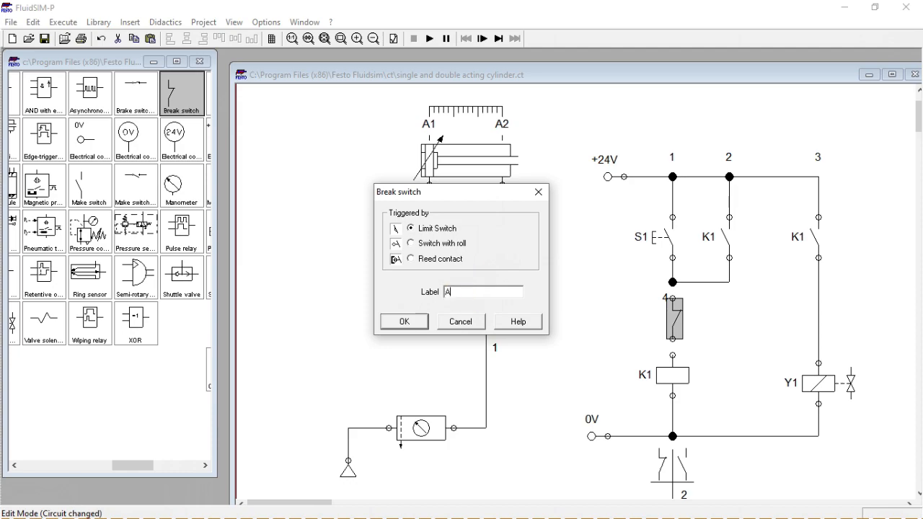
text(2)
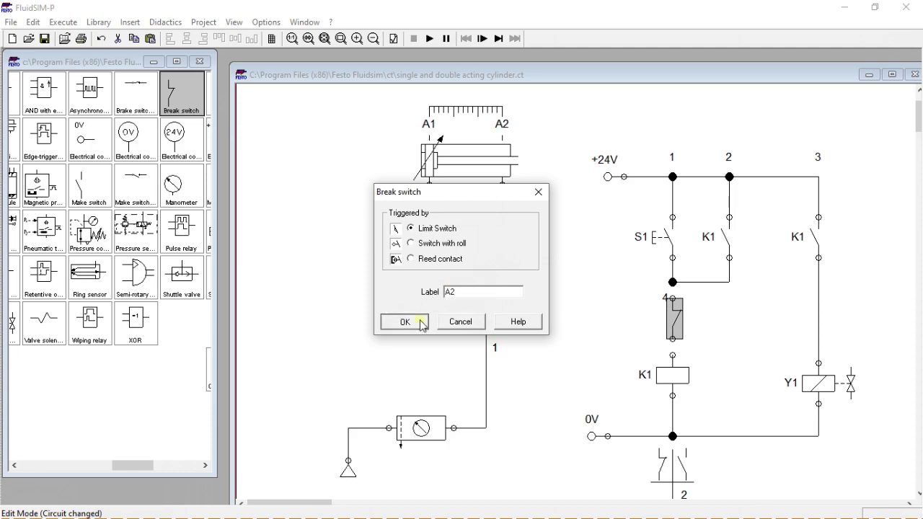
click(403, 322)
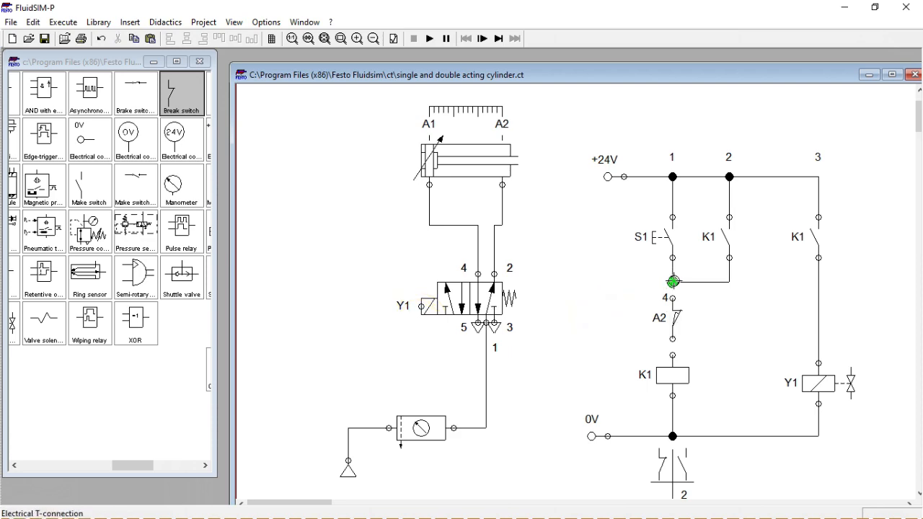
click(672, 299)
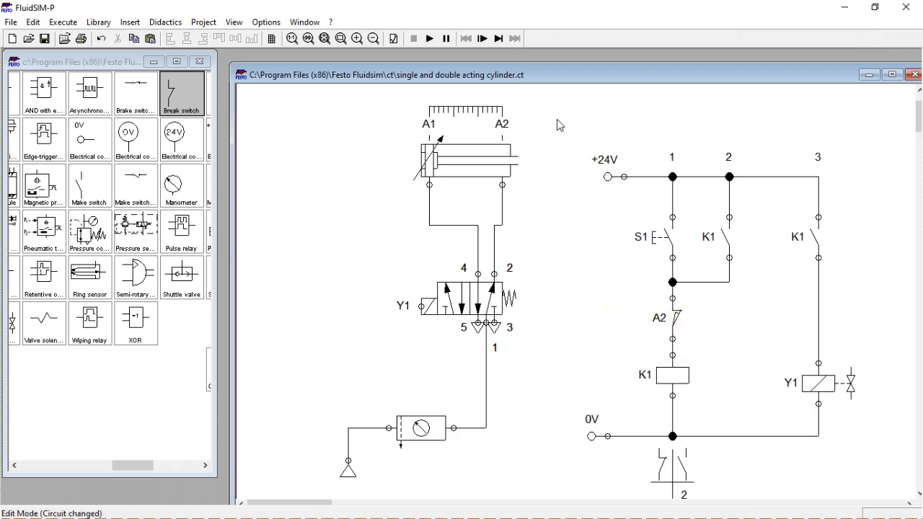
click(430, 37)
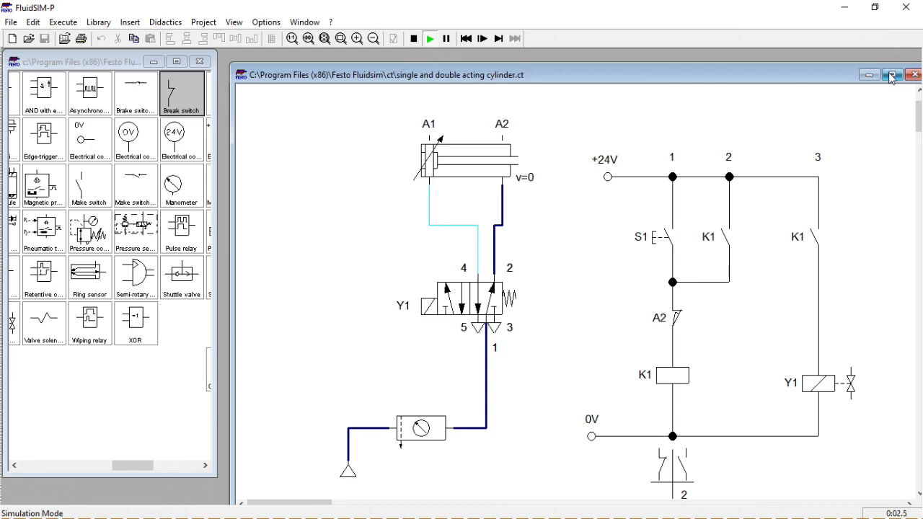
Press S1 in simulation to run the cylinder out to A2 and back, then stop simulating
click(892, 75)
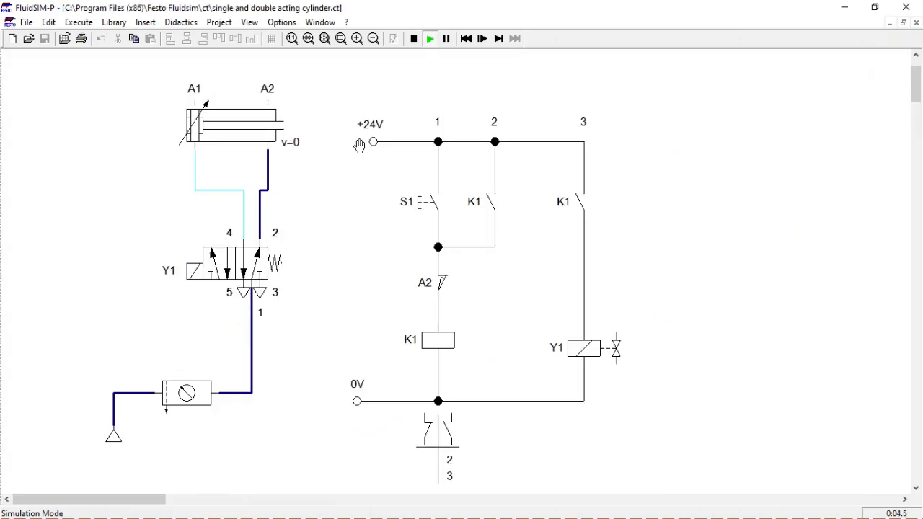
click(416, 204)
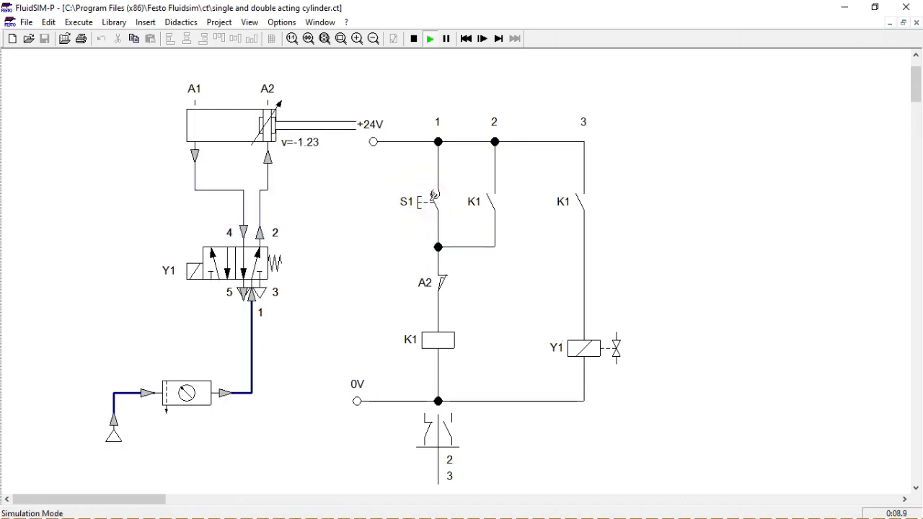
click(433, 201)
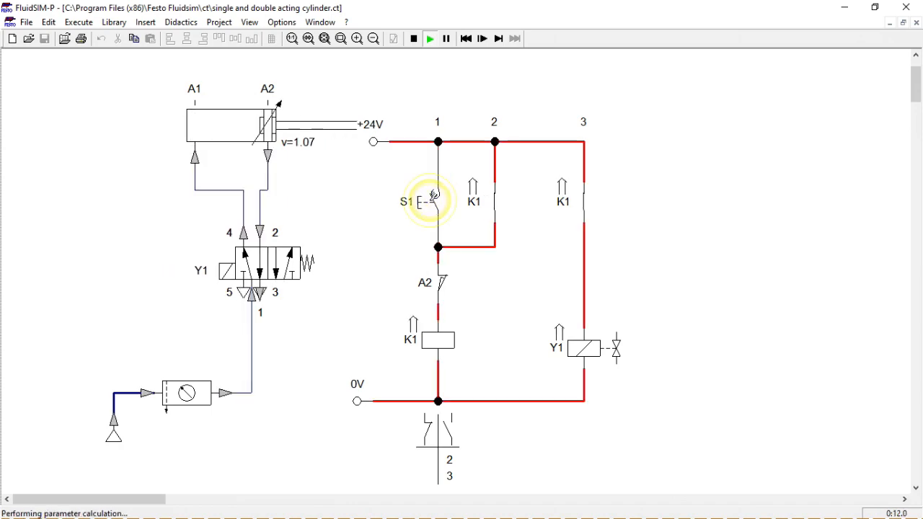
click(413, 38)
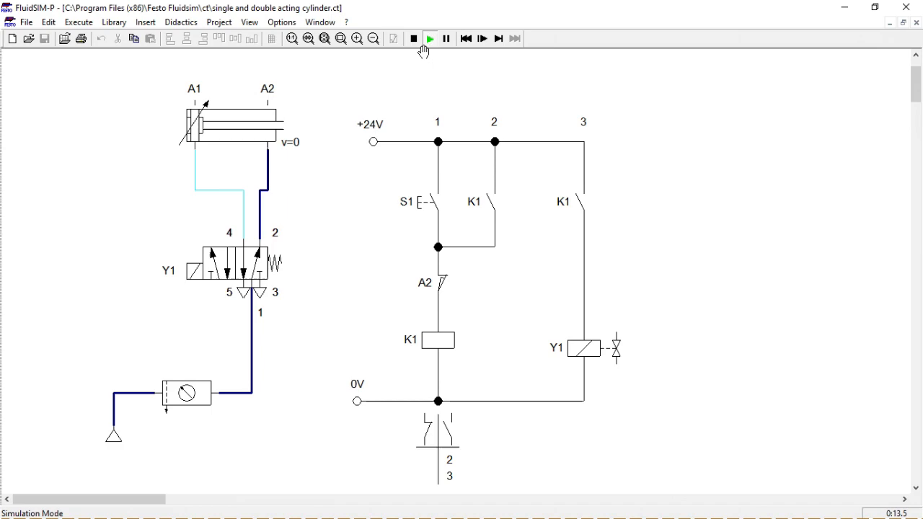
Place a one-way flow control valve beside the cylinder and delete the A1 air line
click(413, 38)
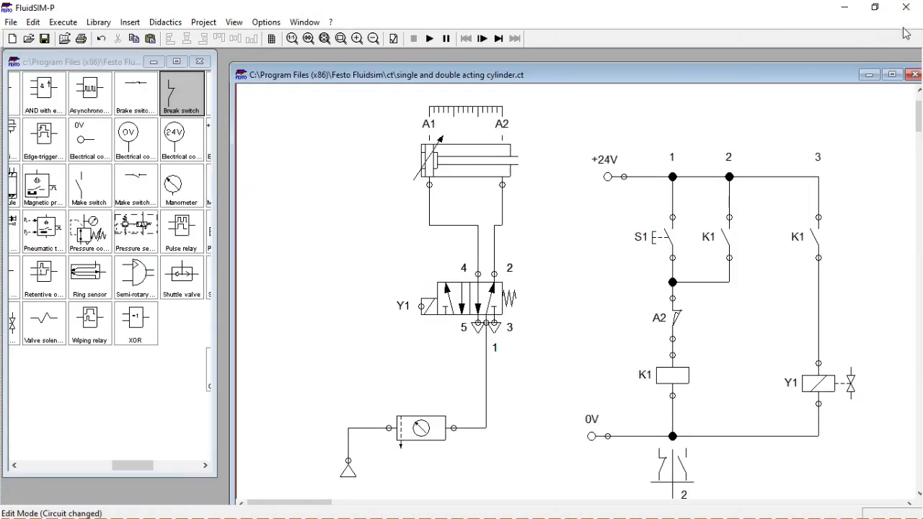
mouse_move(759, 78)
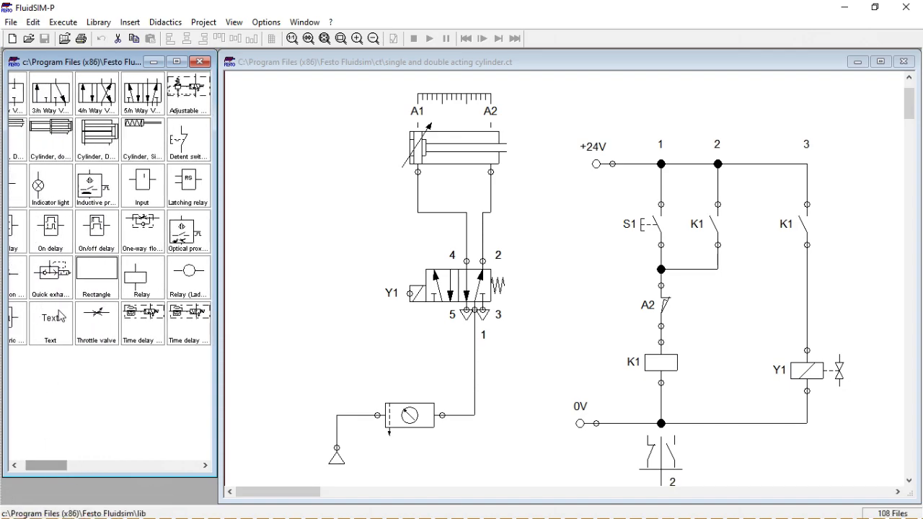
mouse_move(143, 231)
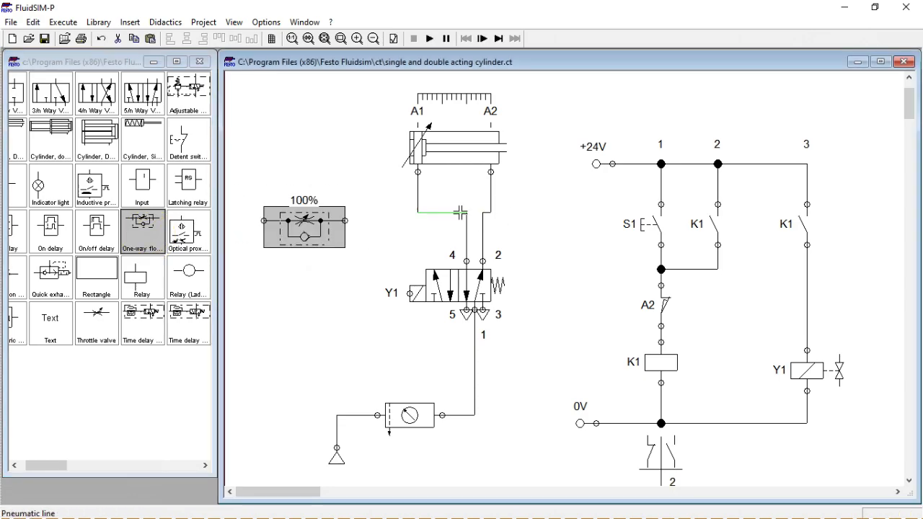
click(303, 225)
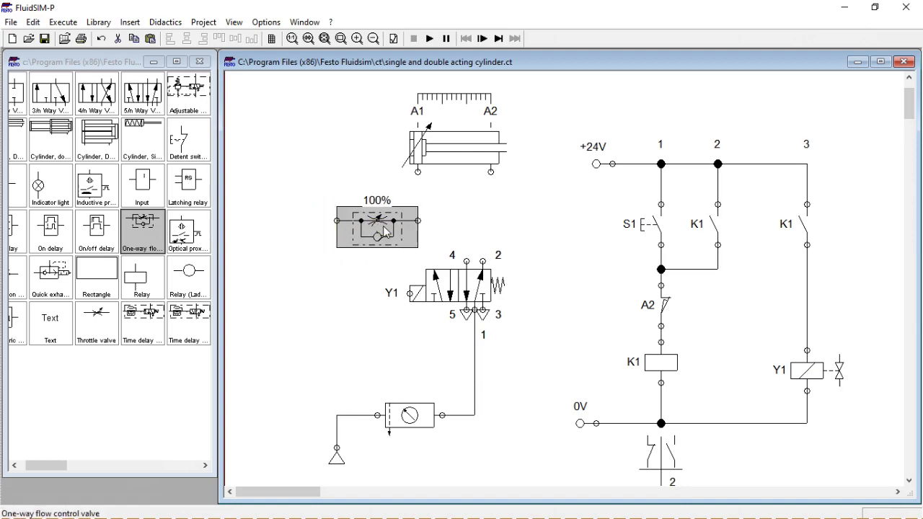
mouse_move(383, 230)
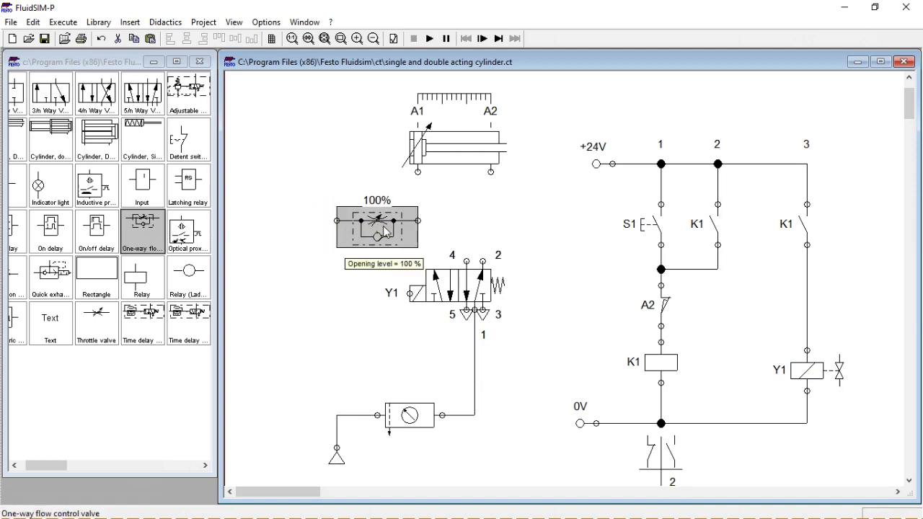
mouse_move(352, 237)
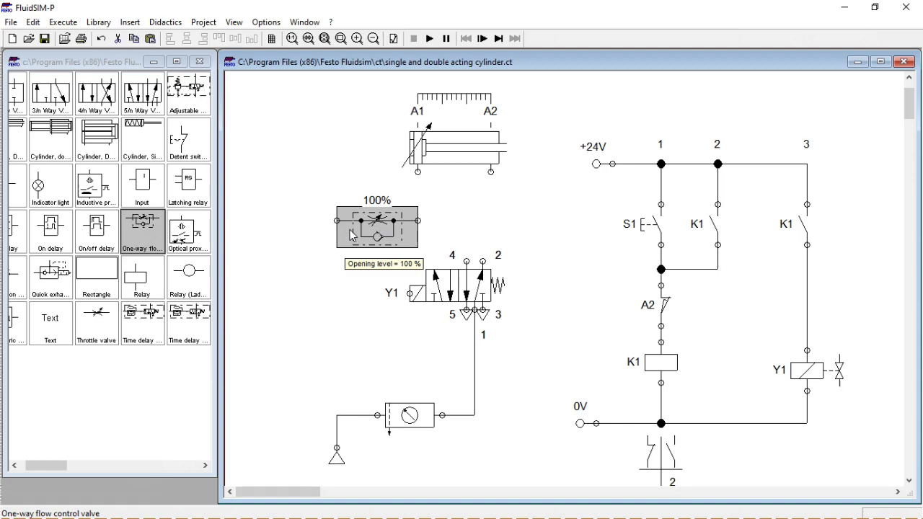
mouse_move(353, 234)
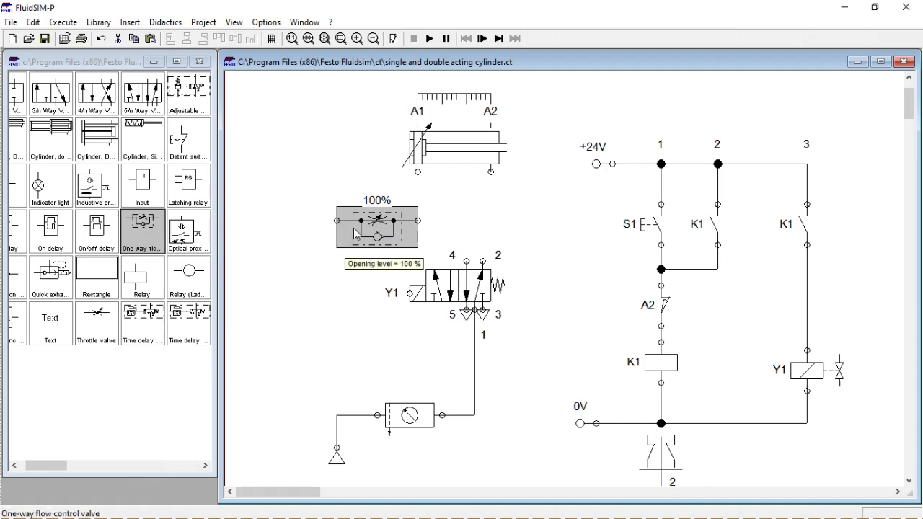
Rotate the flow control valve 90° and 180° to stand it upright below port A1
right_click(375, 219)
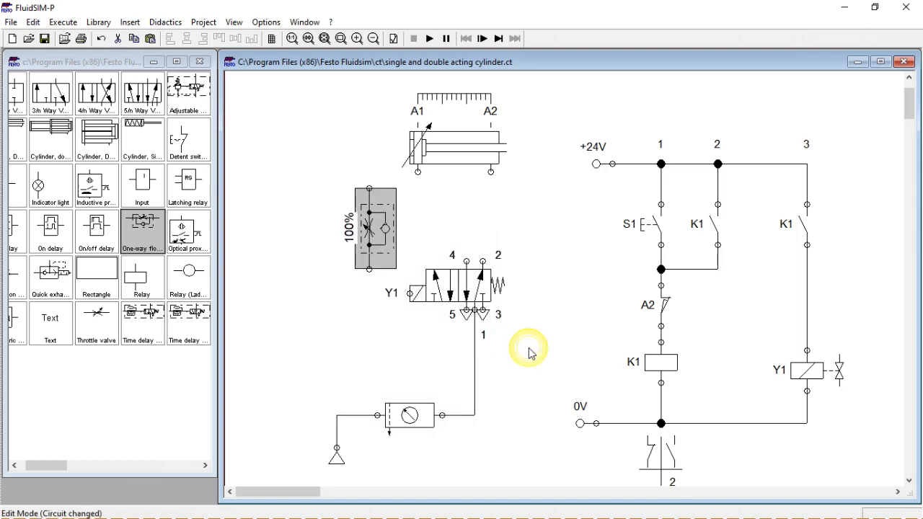
mouse_move(361, 257)
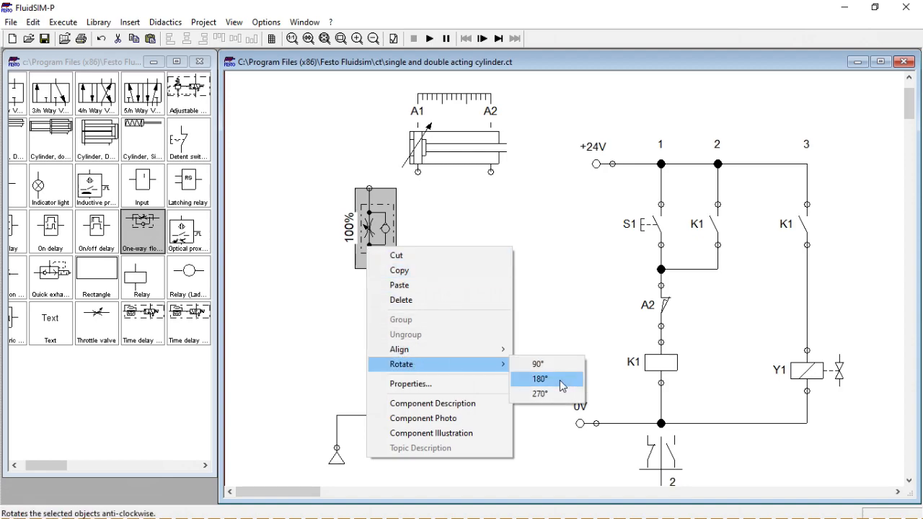
click(539, 379)
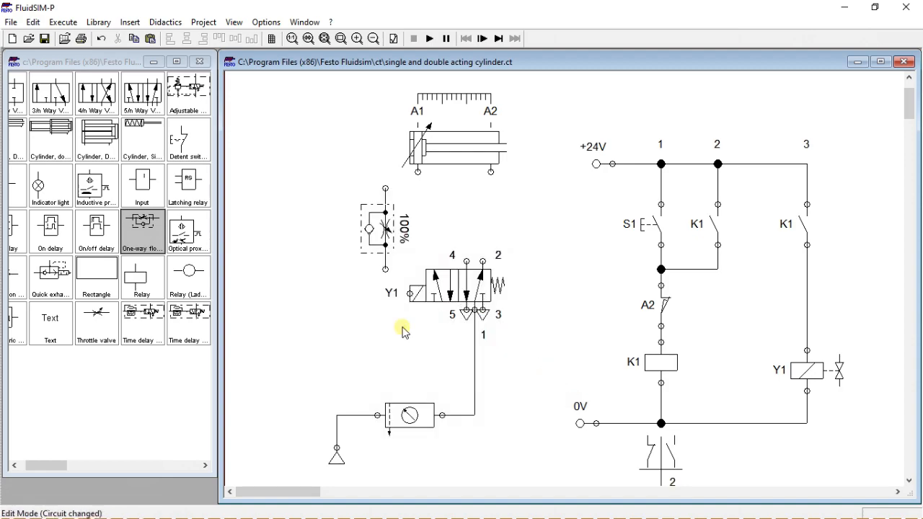
click(390, 219)
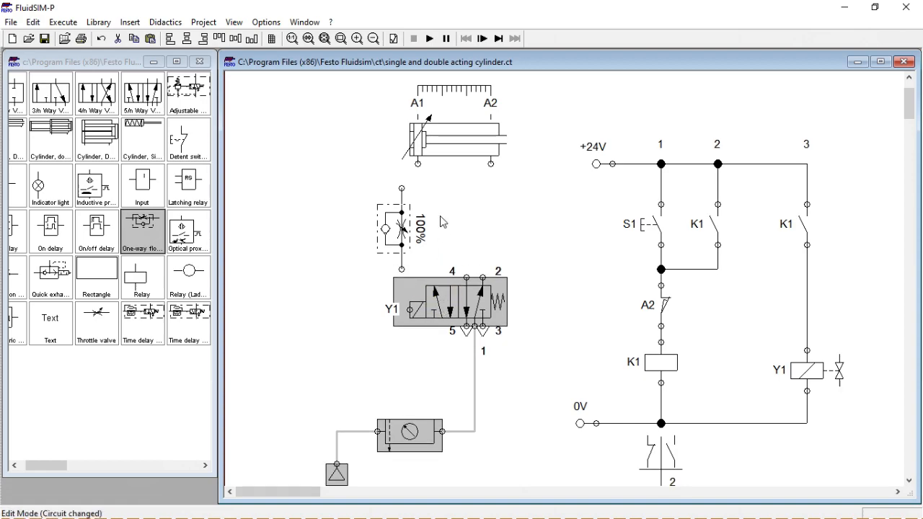
Pipe the flow control valve between cylinder port A1 and port 4 of the 5/2 valve
click(401, 229)
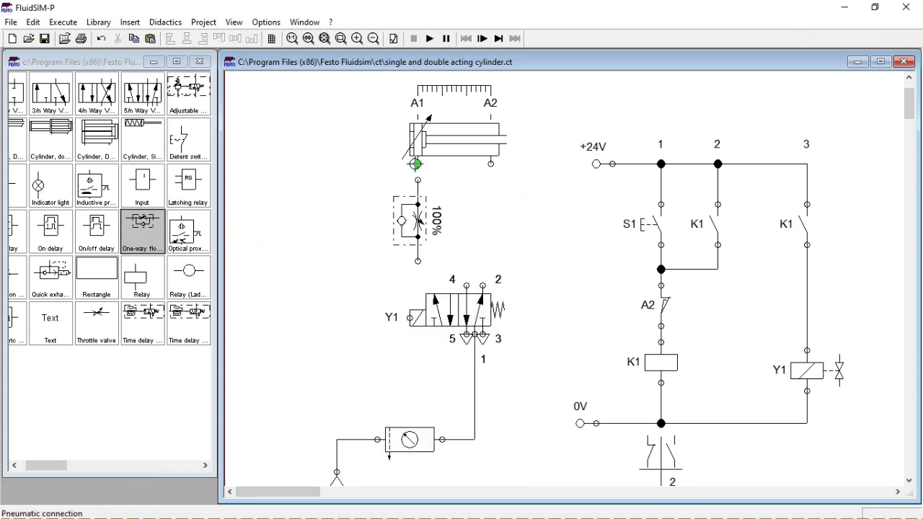
drag(419, 164, 468, 287)
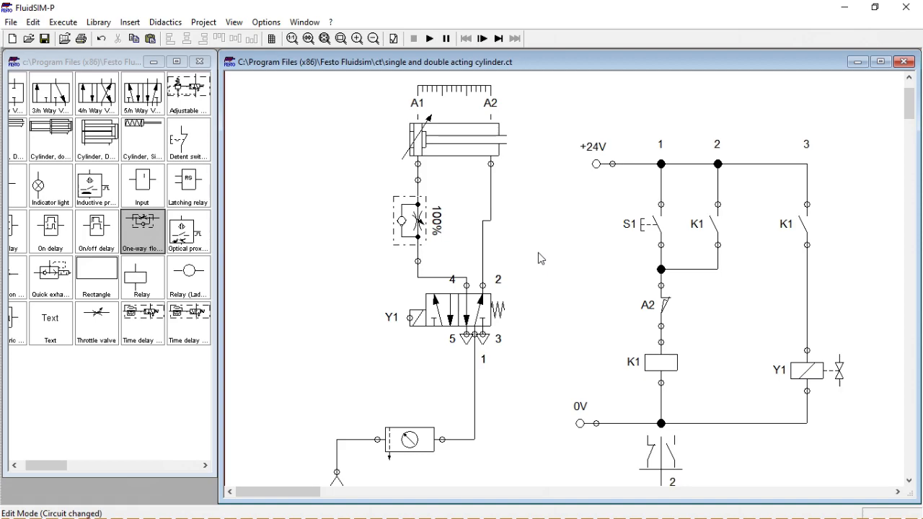
Give the flow control valve a 50% opening level, run a test simulation and stop it
double_click(411, 219)
text(50)
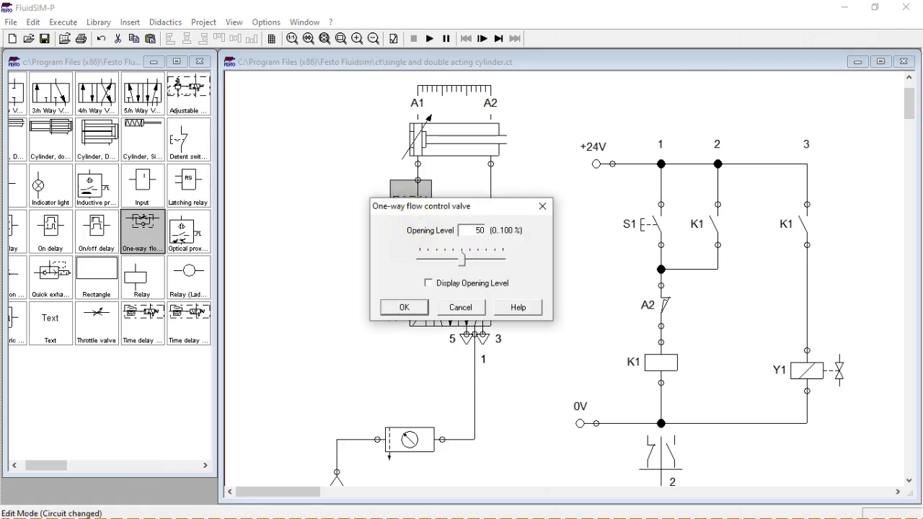
click(404, 306)
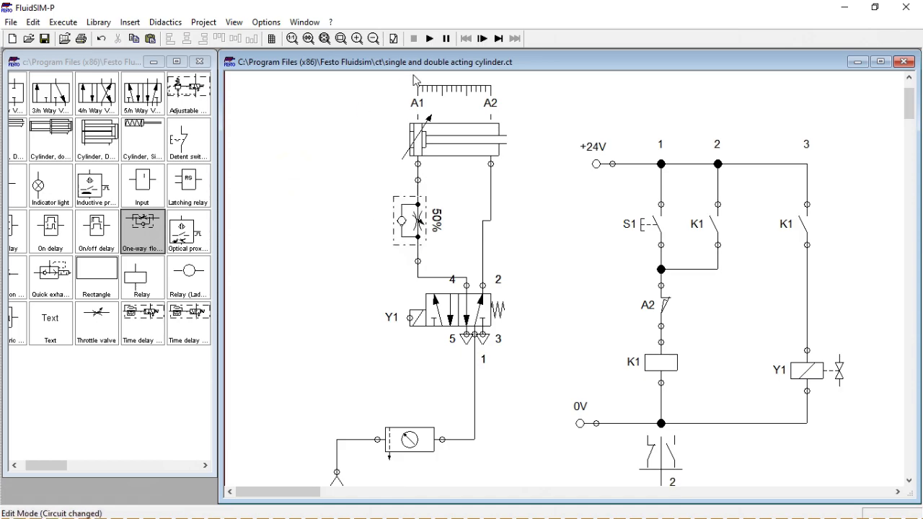
click(430, 37)
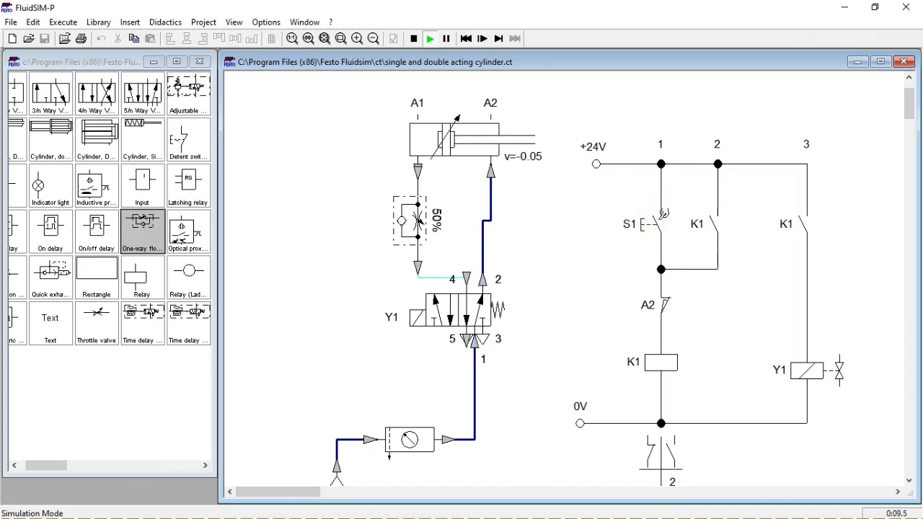
click(412, 38)
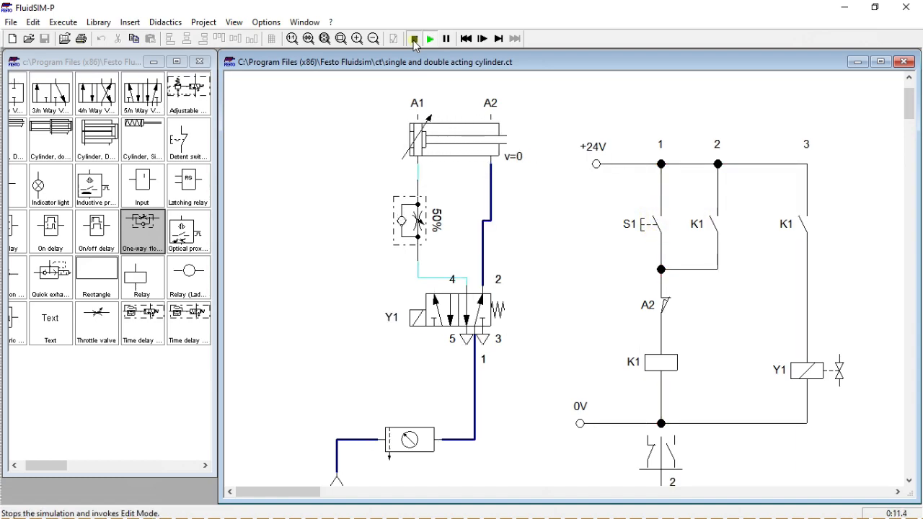
click(414, 38)
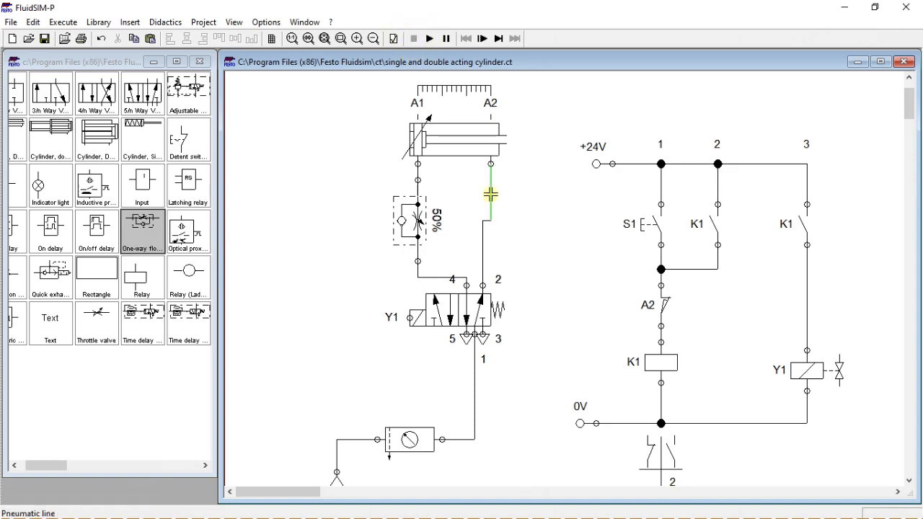
Replace the A2 line with a second 50% flow control valve to port 2 and start simulating
click(411, 222)
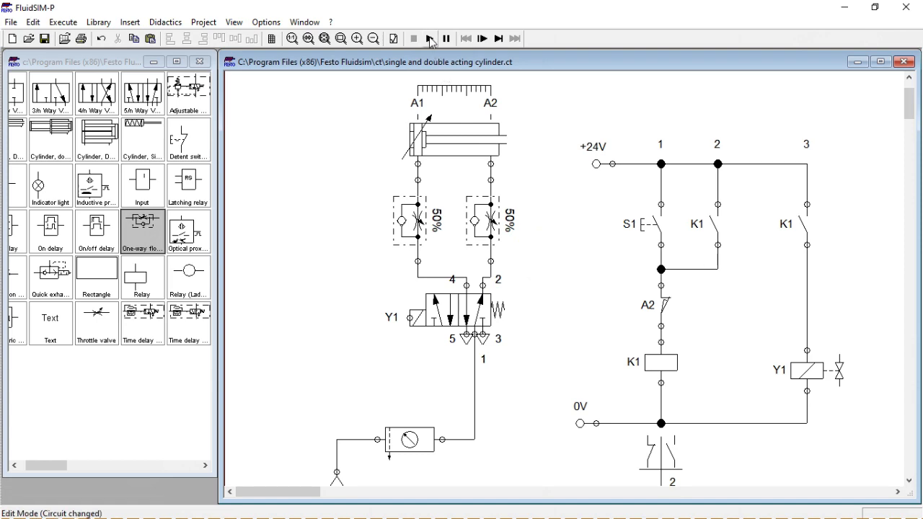
click(429, 38)
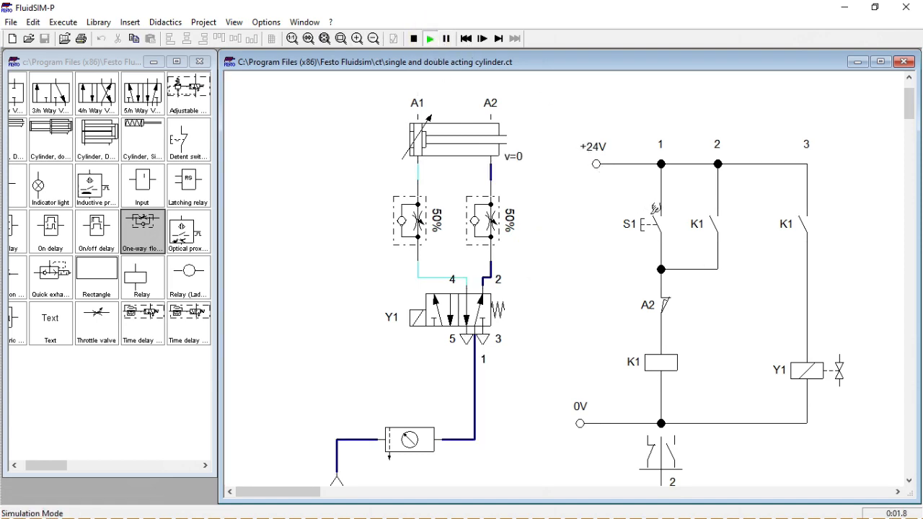